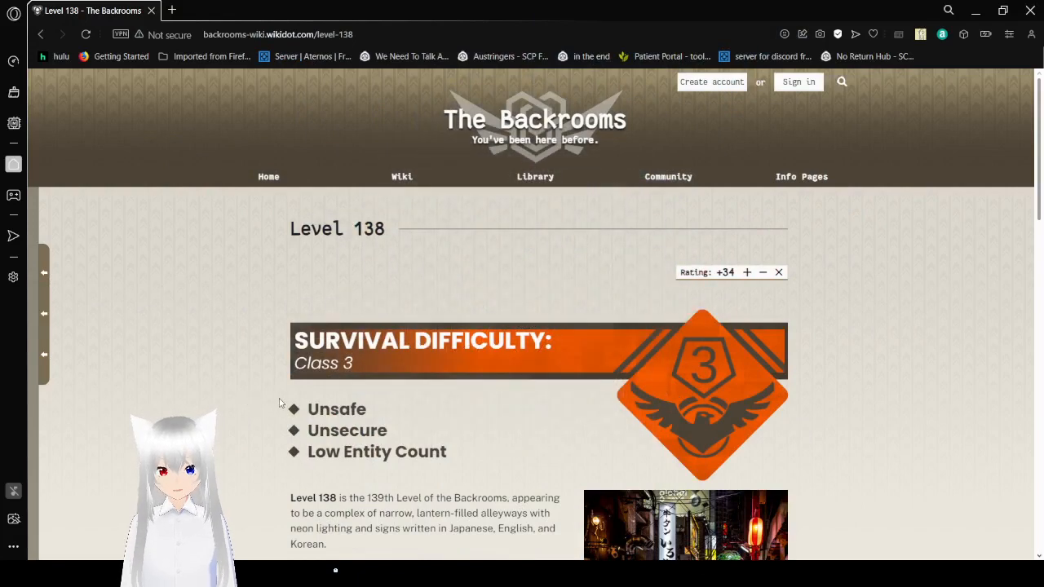
scroll(down, 3)
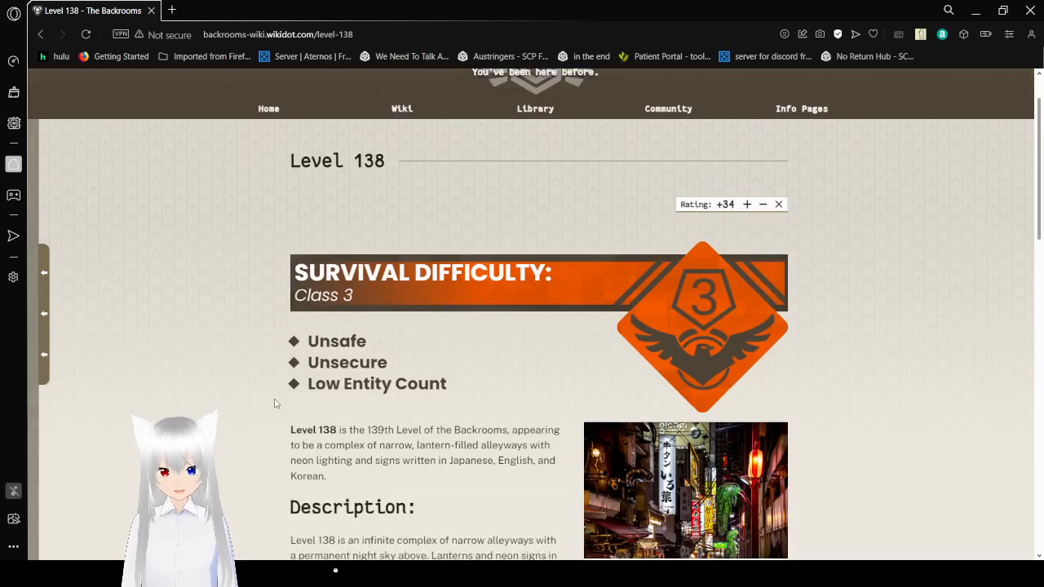
scroll(down, 3)
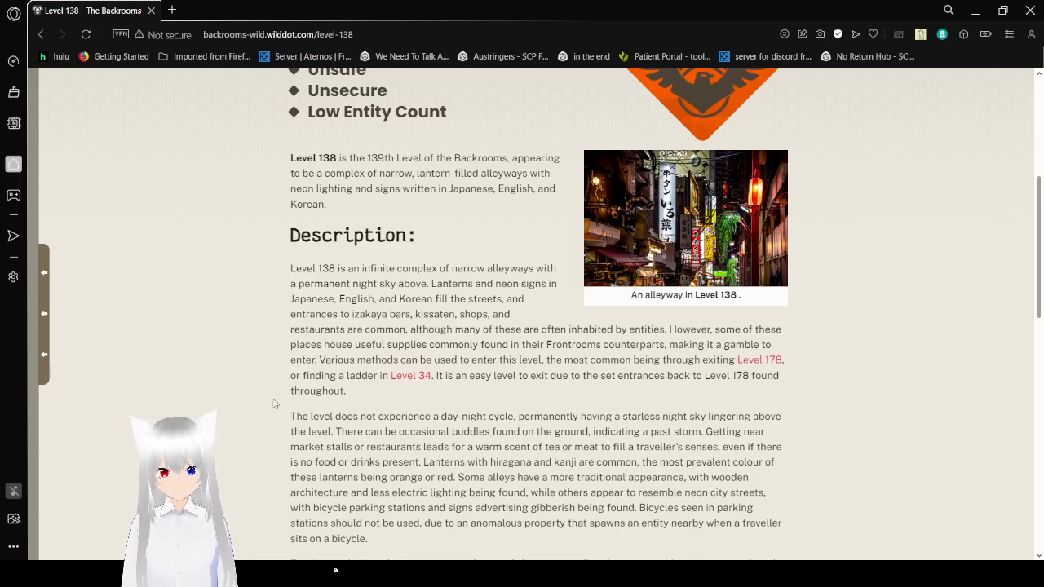
mouse_move(276, 400)
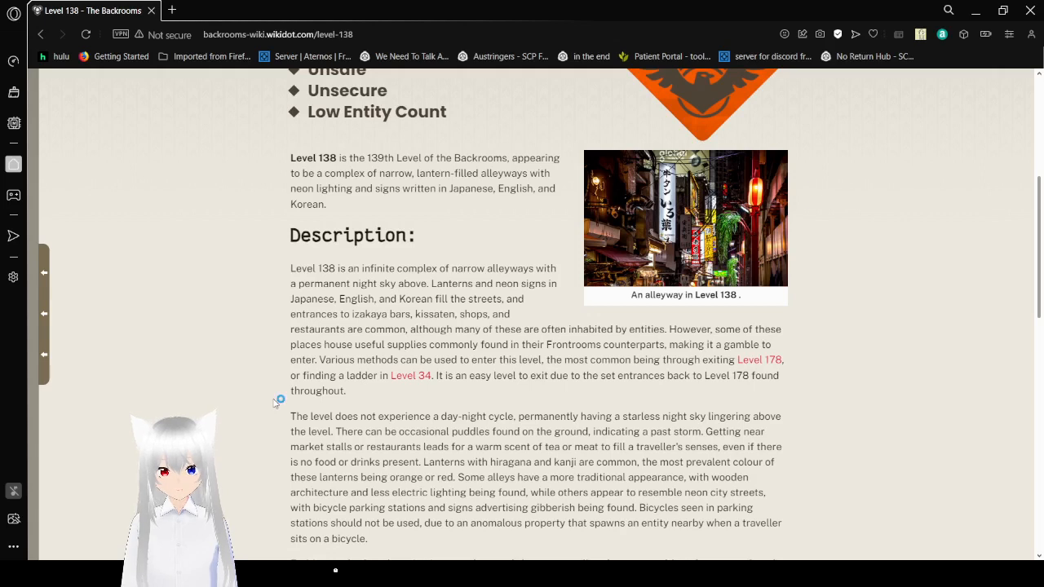
mouse_move(274, 404)
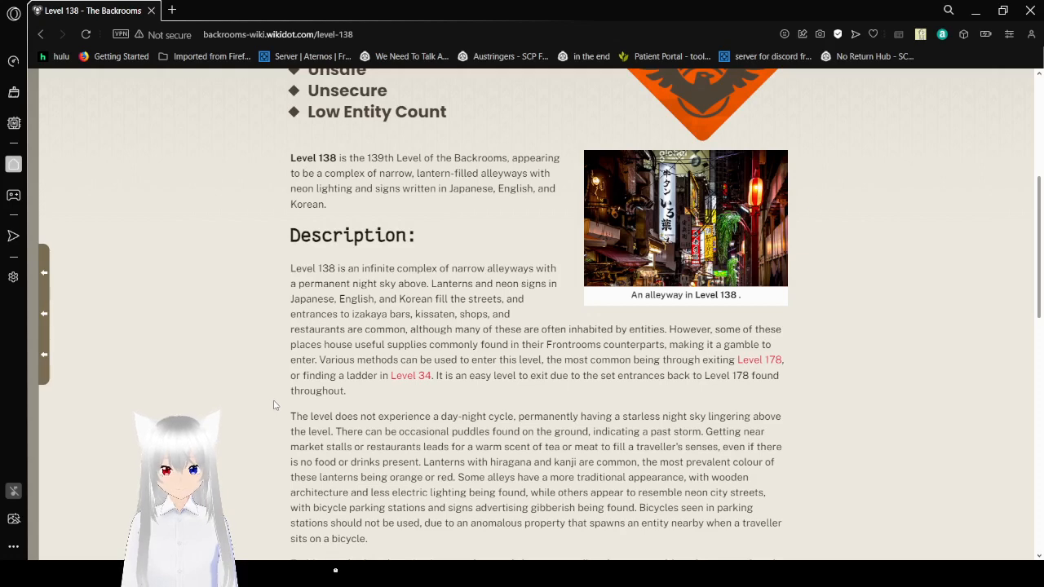
scroll(down, 3)
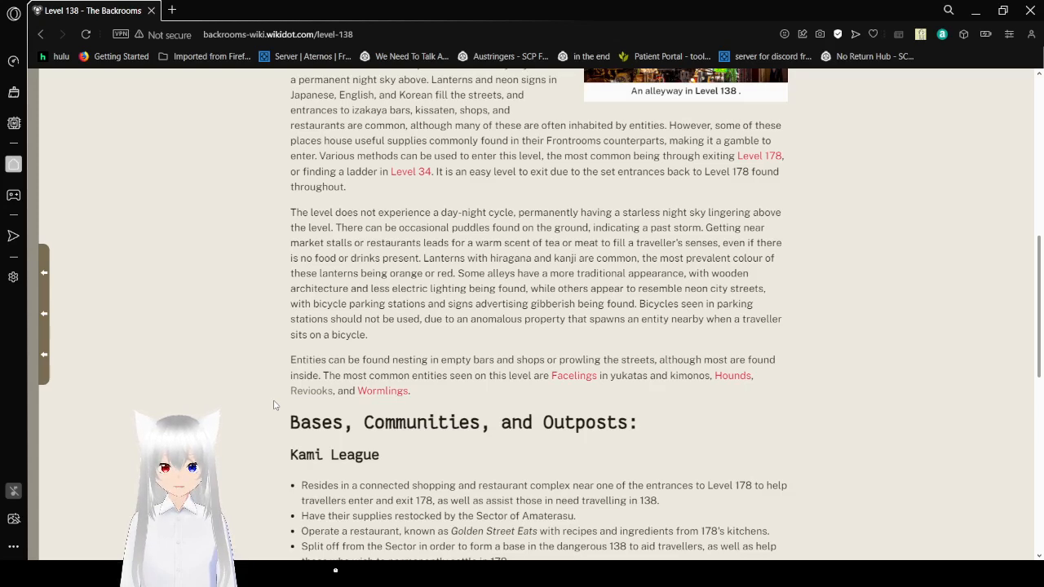
scroll(down, 3)
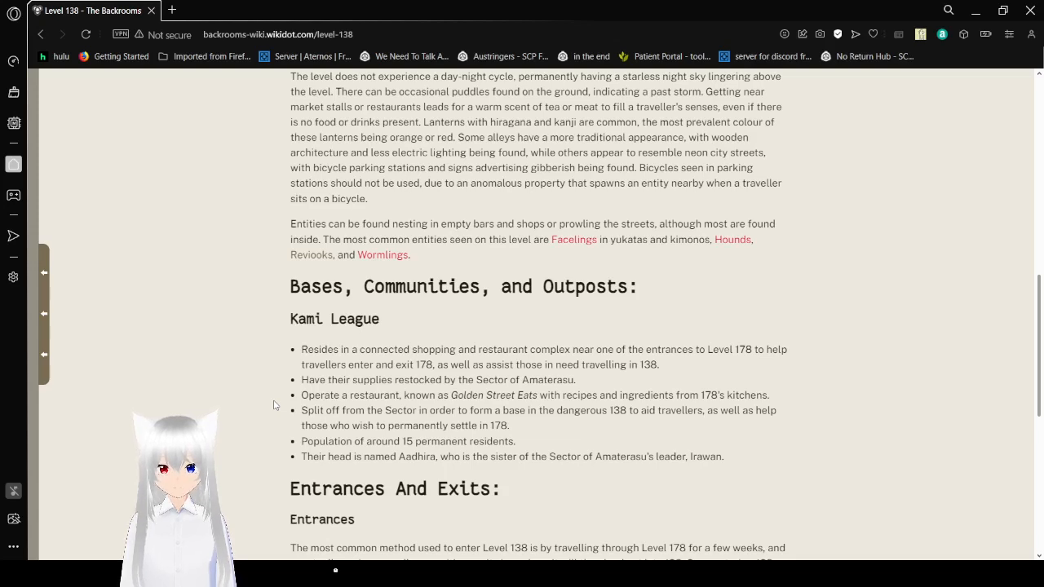
scroll(down, 3)
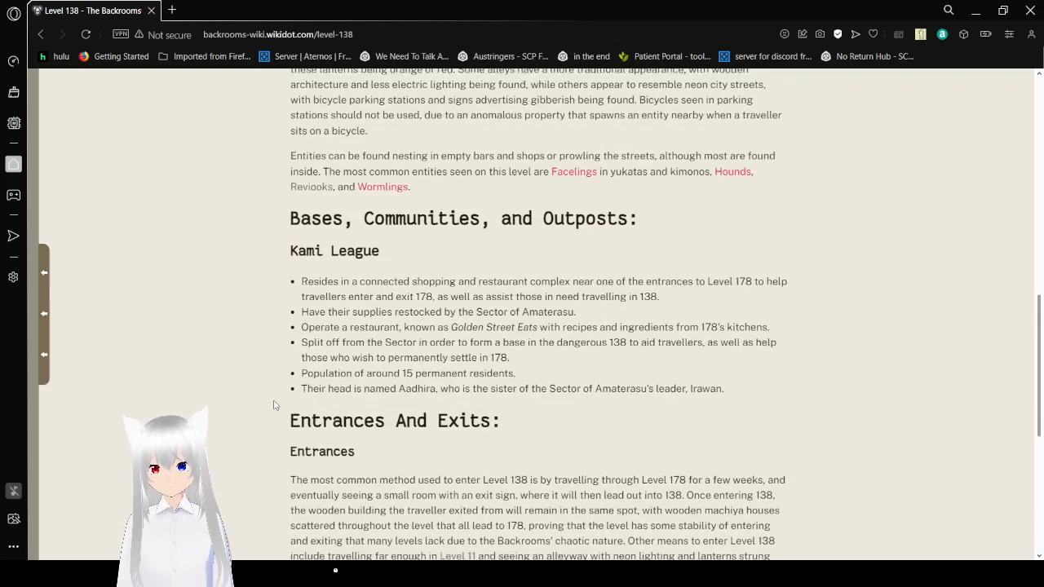
scroll(down, 3)
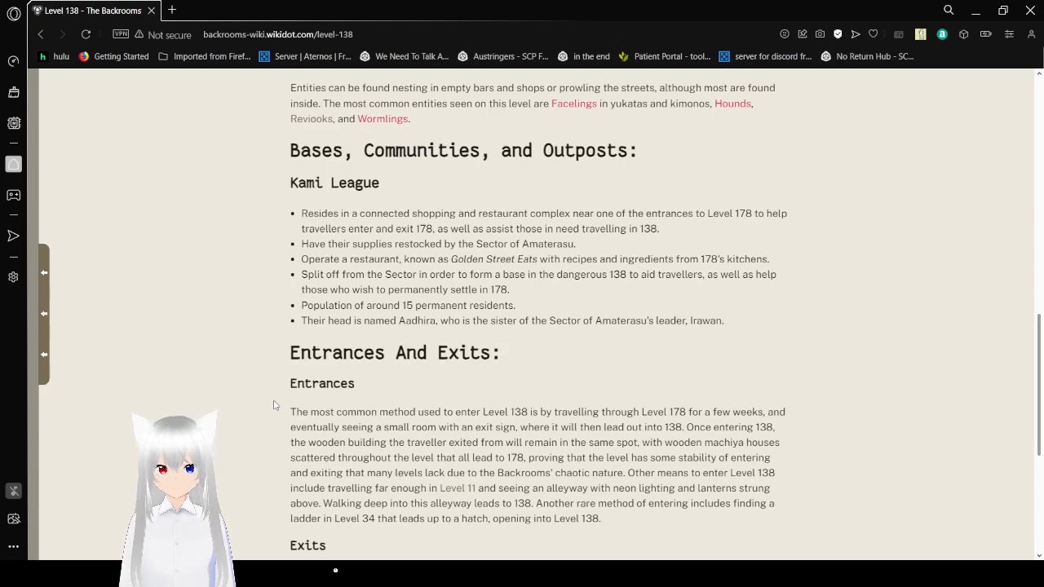
scroll(down, 3)
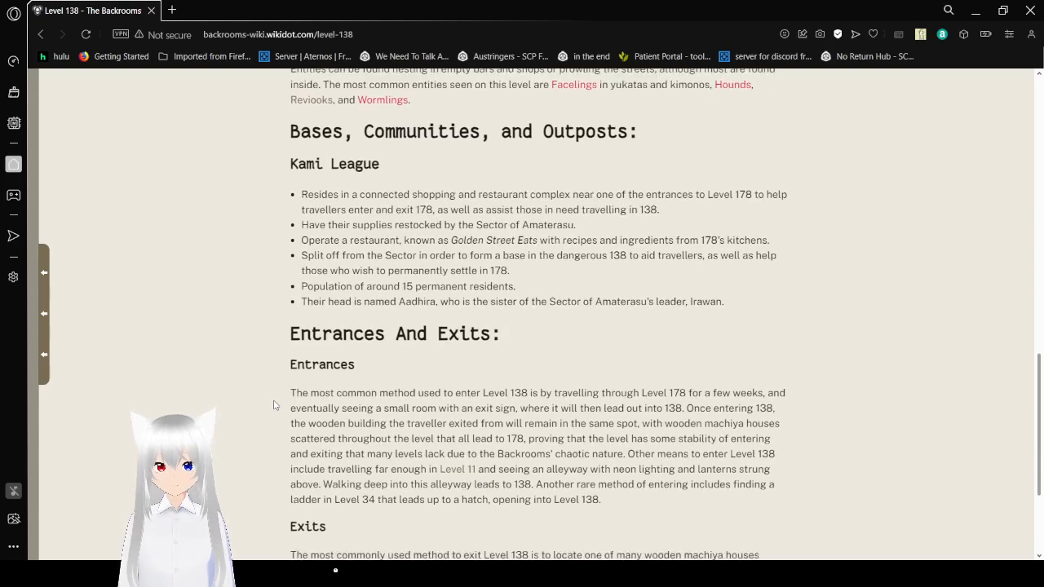
scroll(down, 3)
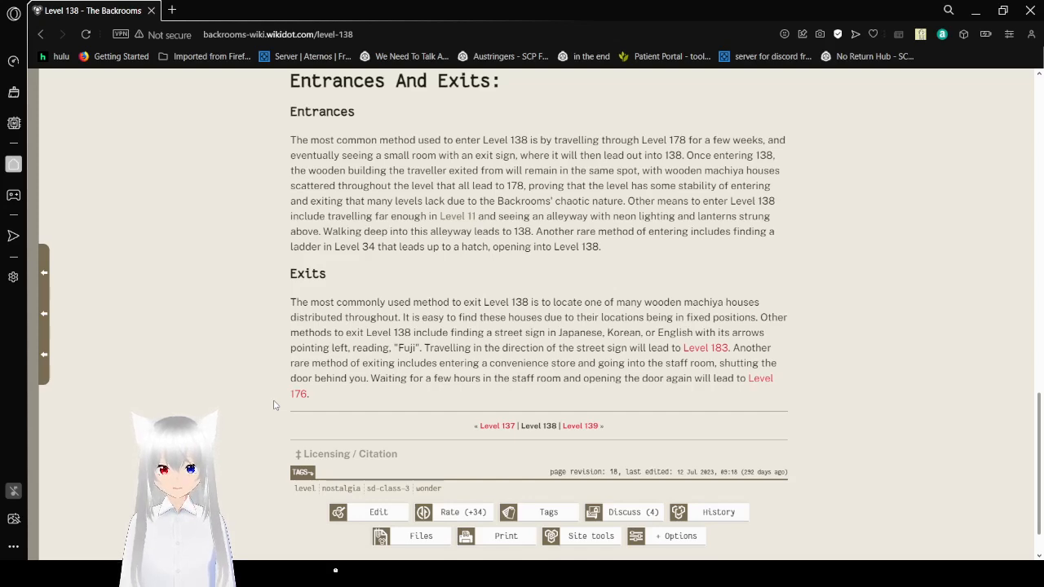
scroll(down, 3)
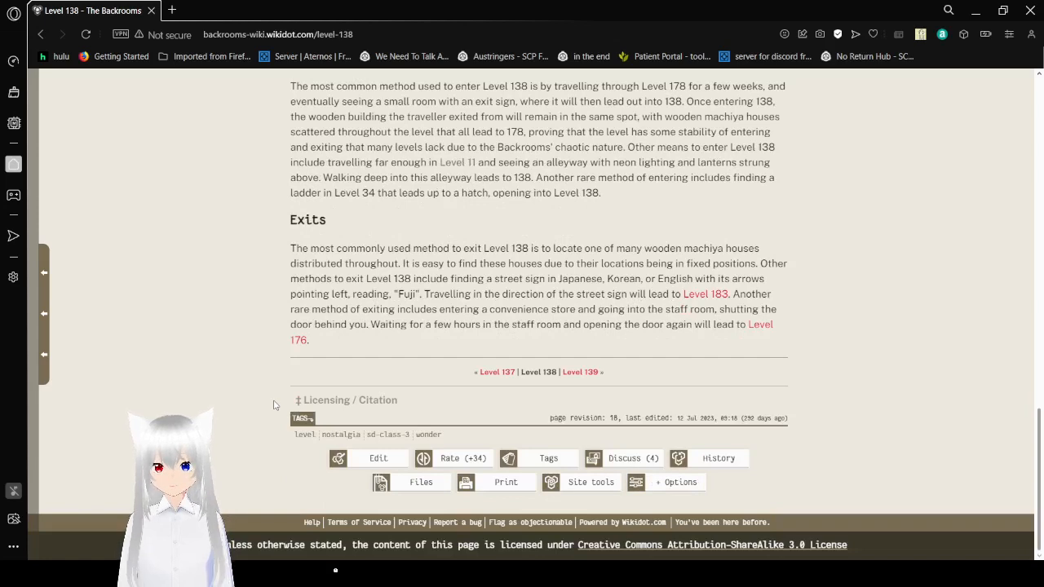